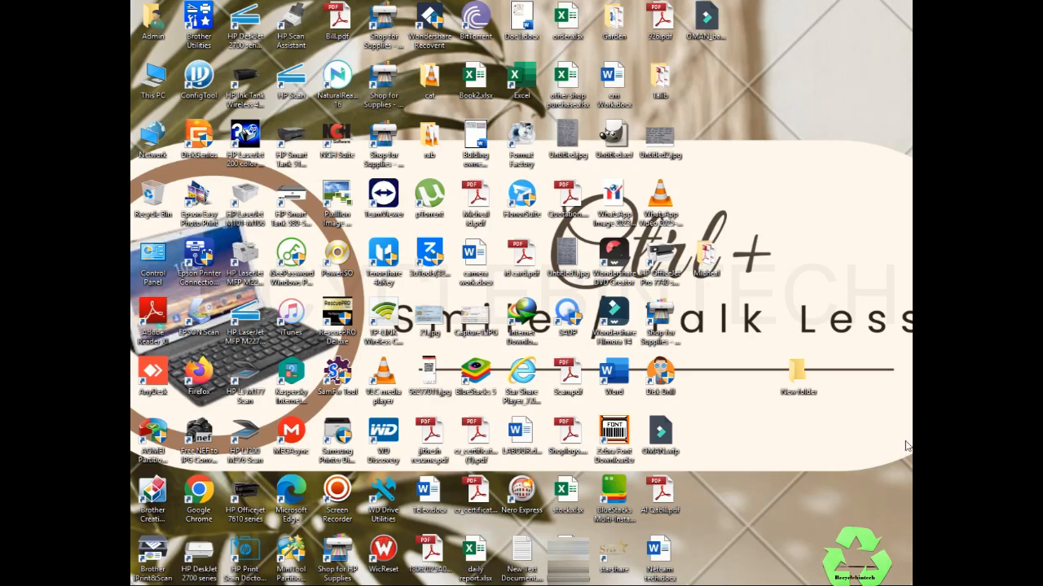
{"action": "mouse_move", "coordinate": [824, 446]}
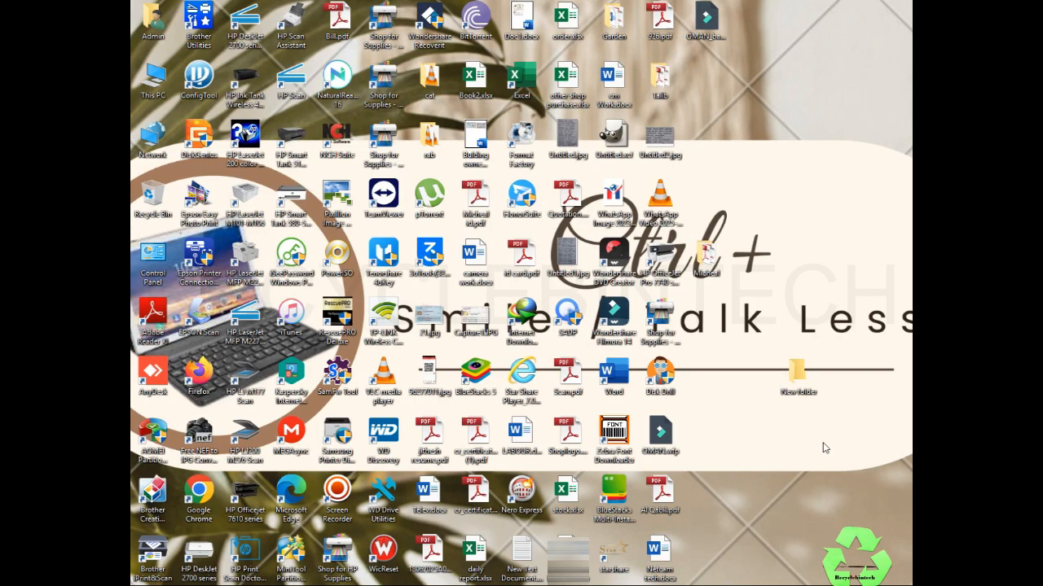
Open This PC from the desktop to view the computer's drives
{"action": "left_click", "coordinate": [798, 372]}
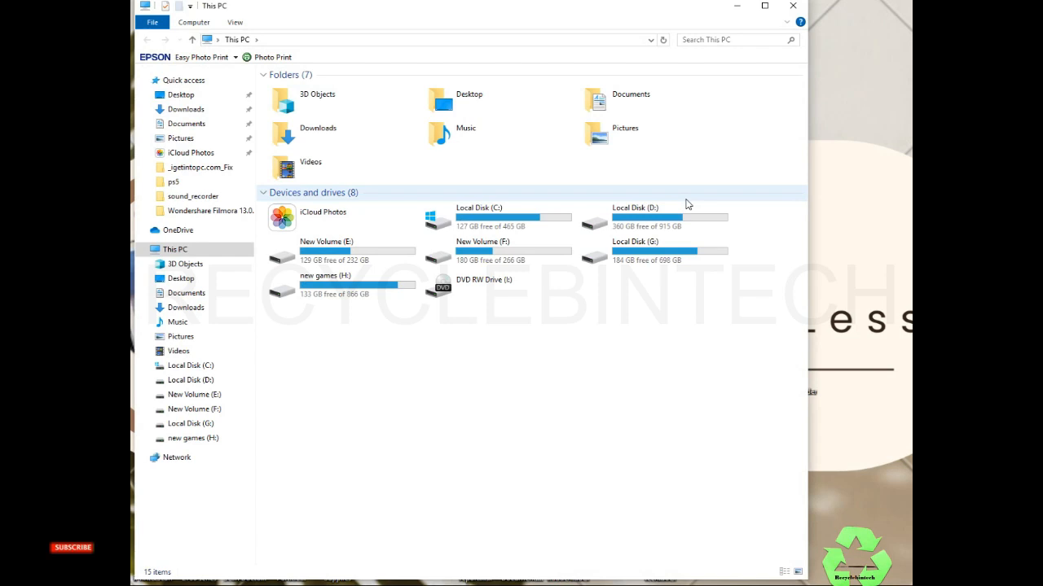
Open Local Disk (D:) to list its folders such as recovery, scan and software
{"action": "double_click", "coordinate": [636, 215]}
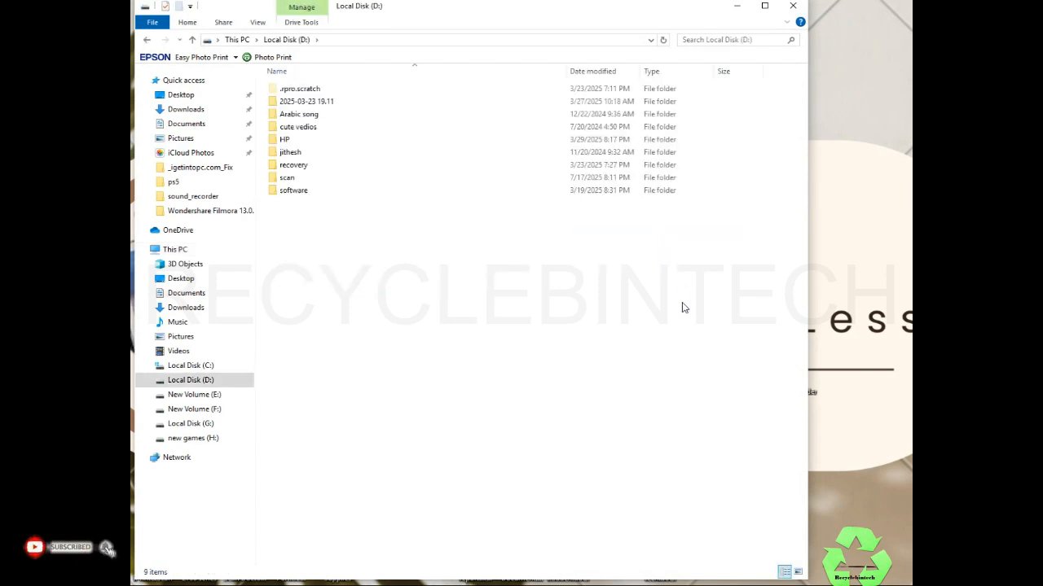
{"action": "mouse_move", "coordinate": [447, 261]}
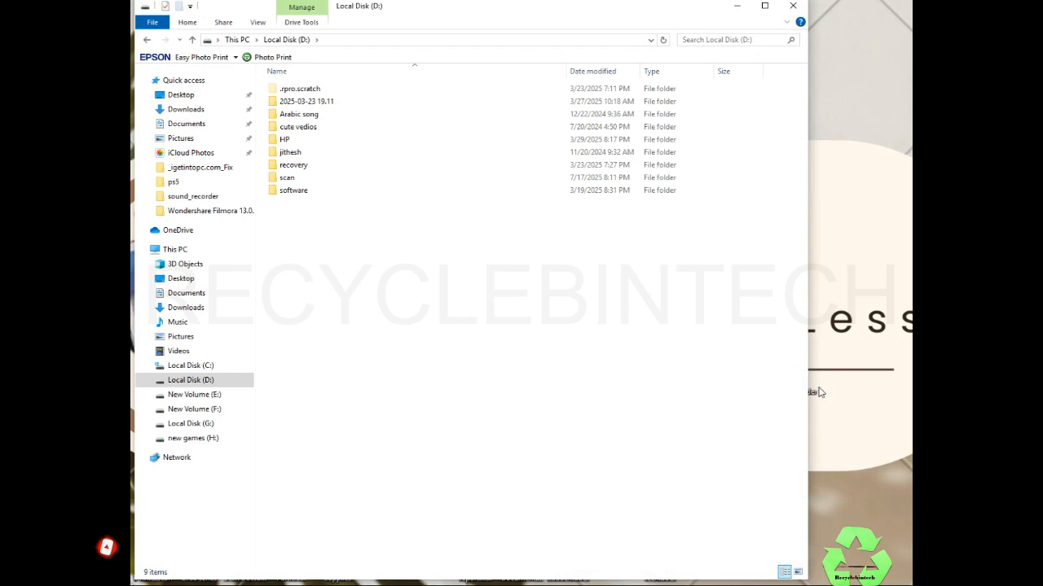
{"action": "left_click_drag", "start_coordinate": [818, 391], "coordinate": [541, 318]}
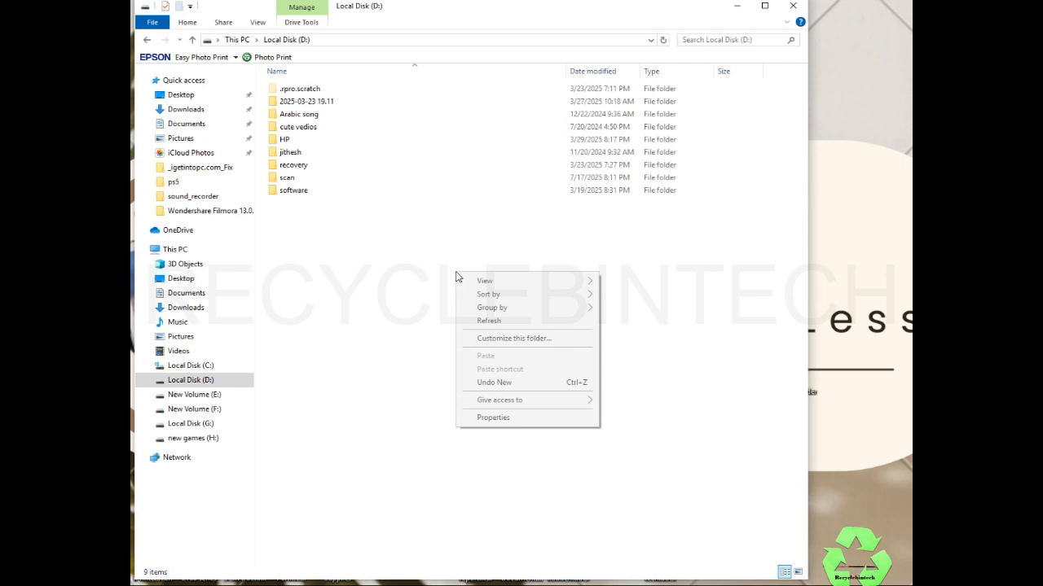
{"action": "mouse_move", "coordinate": [553, 293]}
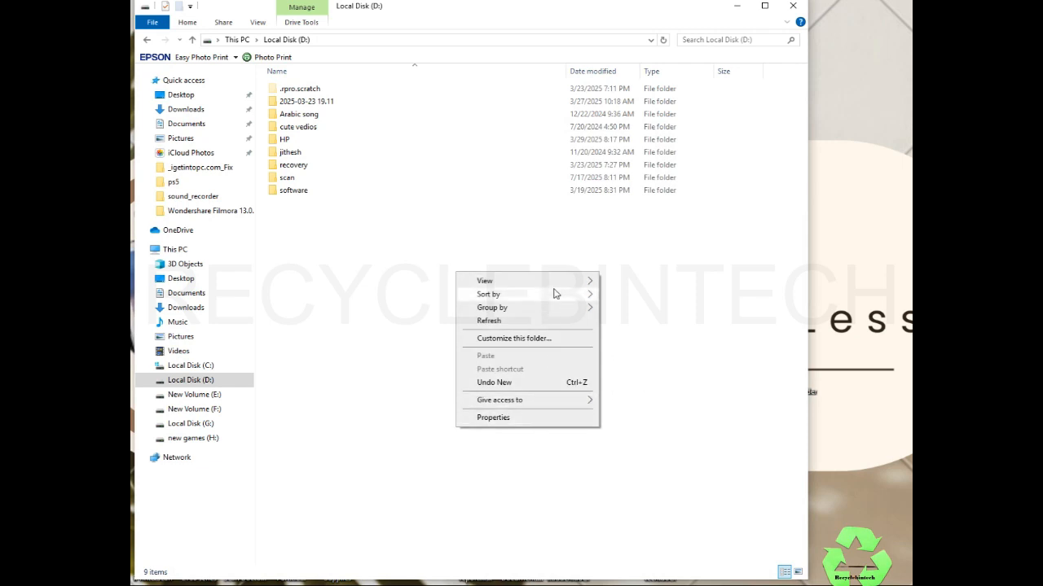
{"action": "mouse_move", "coordinate": [498, 401]}
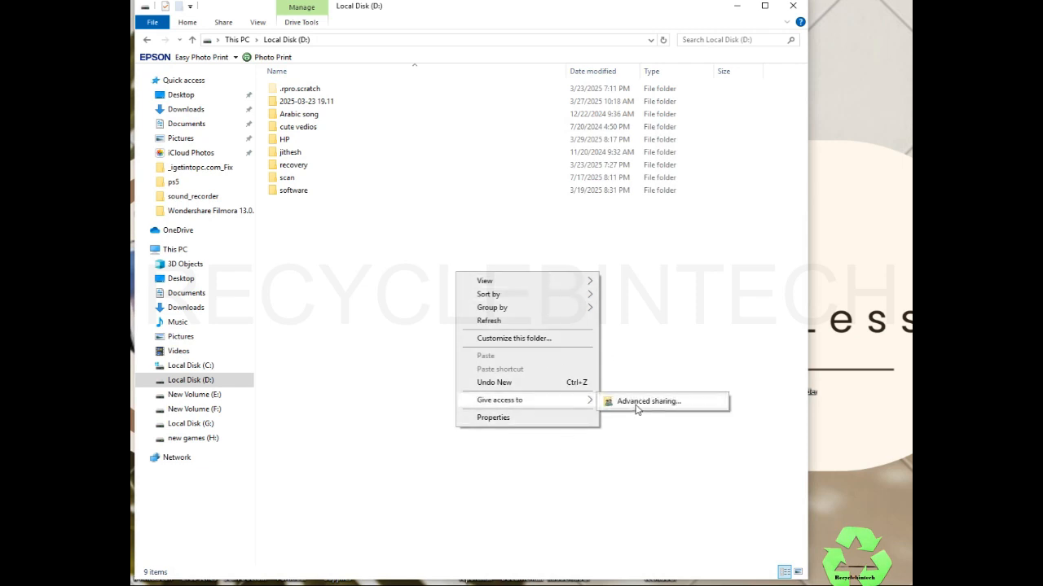
{"action": "left_click", "coordinate": [648, 401]}
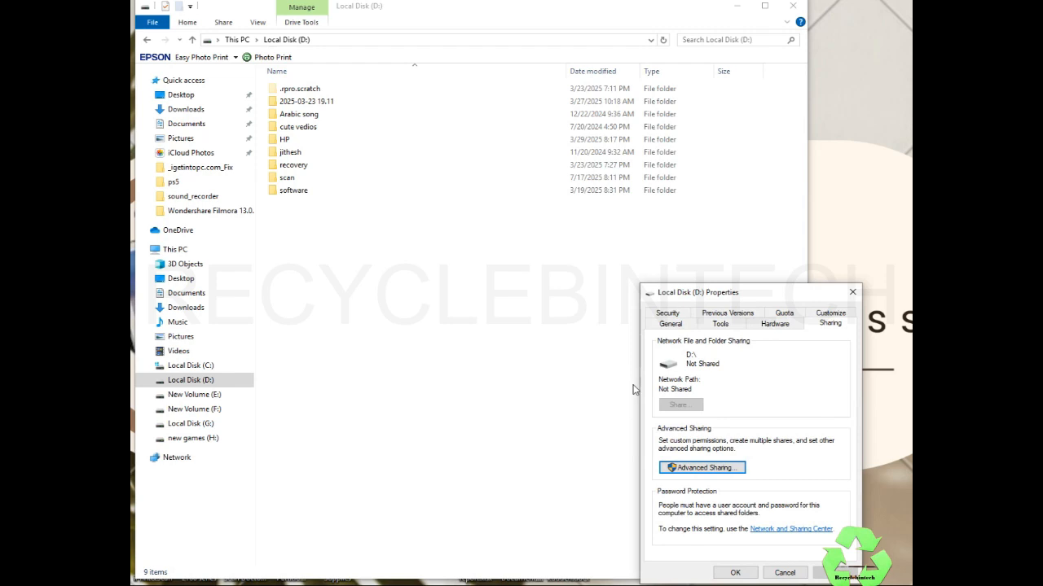
{"action": "left_click", "coordinate": [668, 323]}
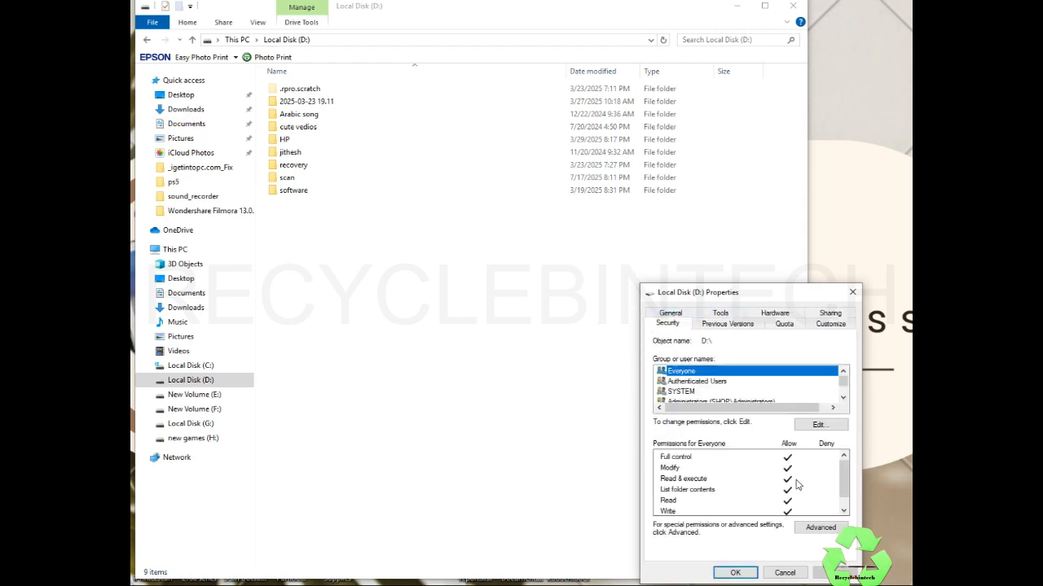
{"action": "mouse_move", "coordinate": [804, 475]}
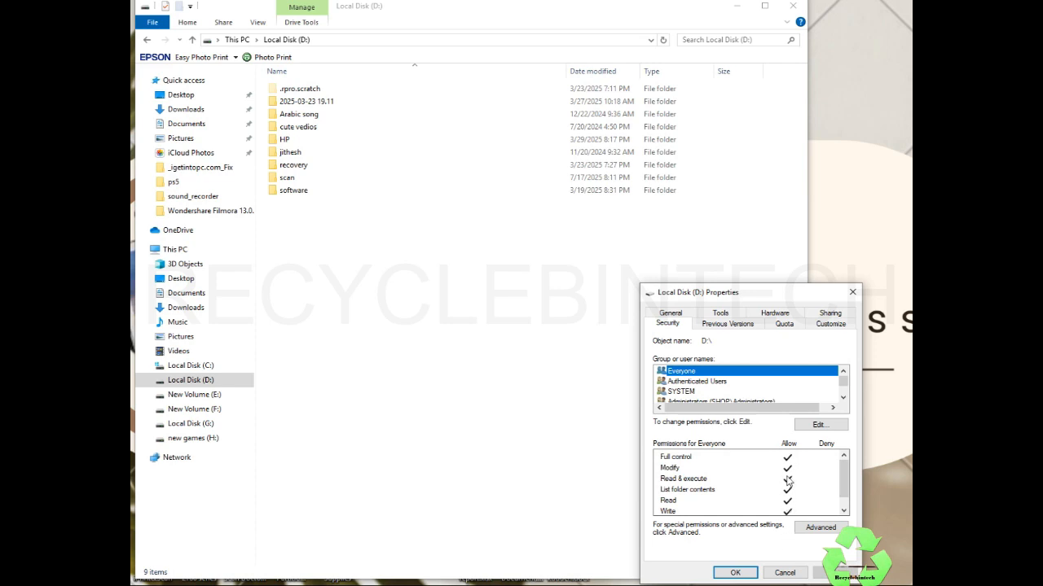
{"action": "left_click", "coordinate": [785, 573]}
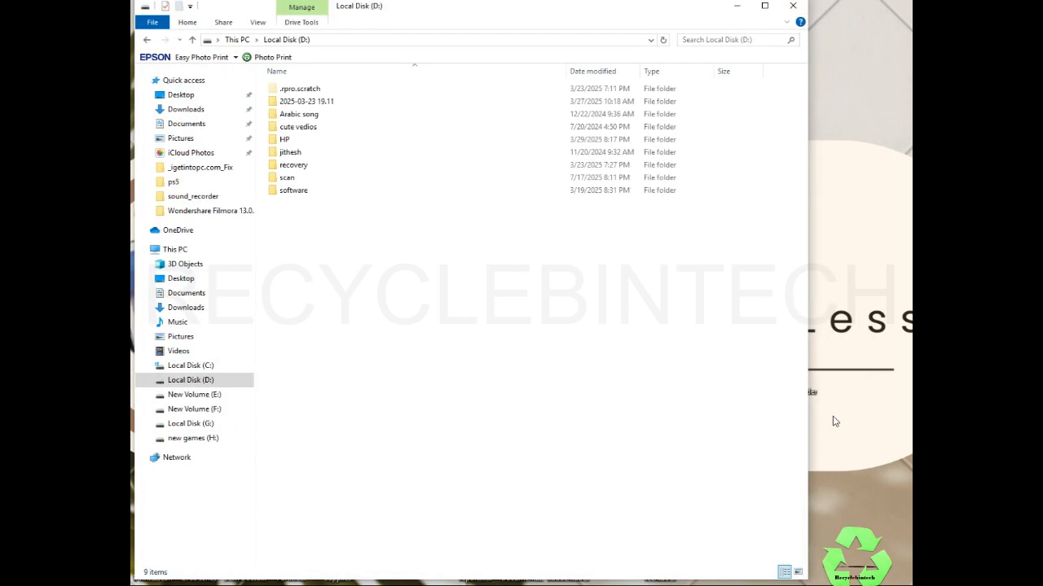
{"action": "mouse_move", "coordinate": [527, 329]}
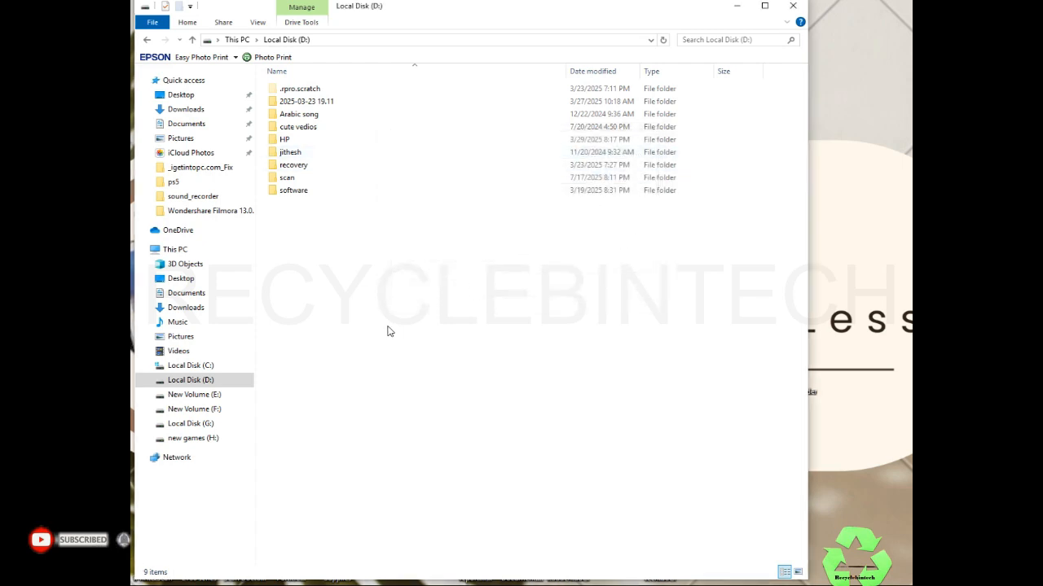
View the advanced security settings of Local Disk (D:) from its properties, changing nothing
{"action": "right_click", "coordinate": [389, 329]}
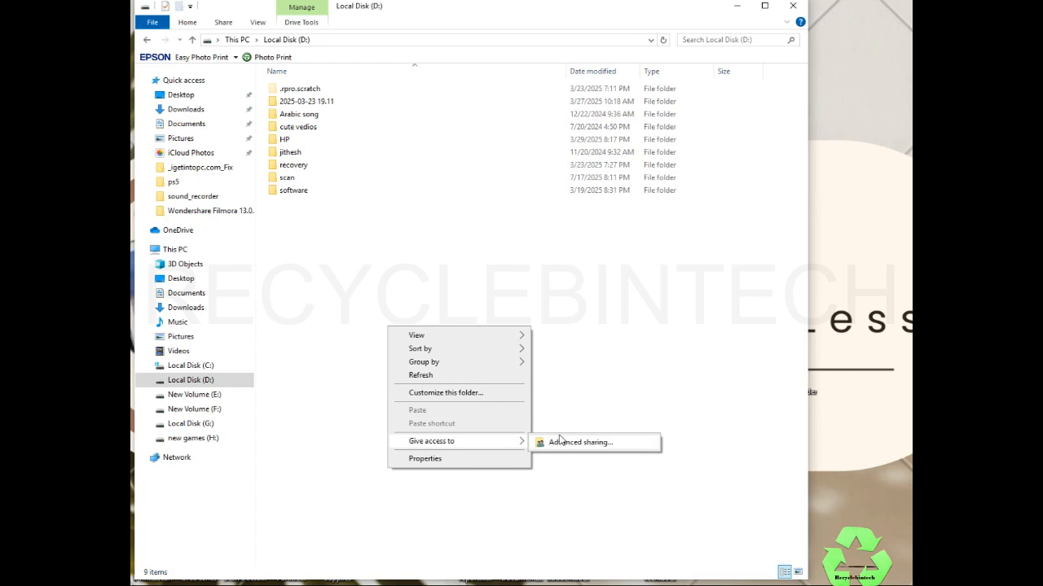
{"action": "left_click", "coordinate": [582, 443]}
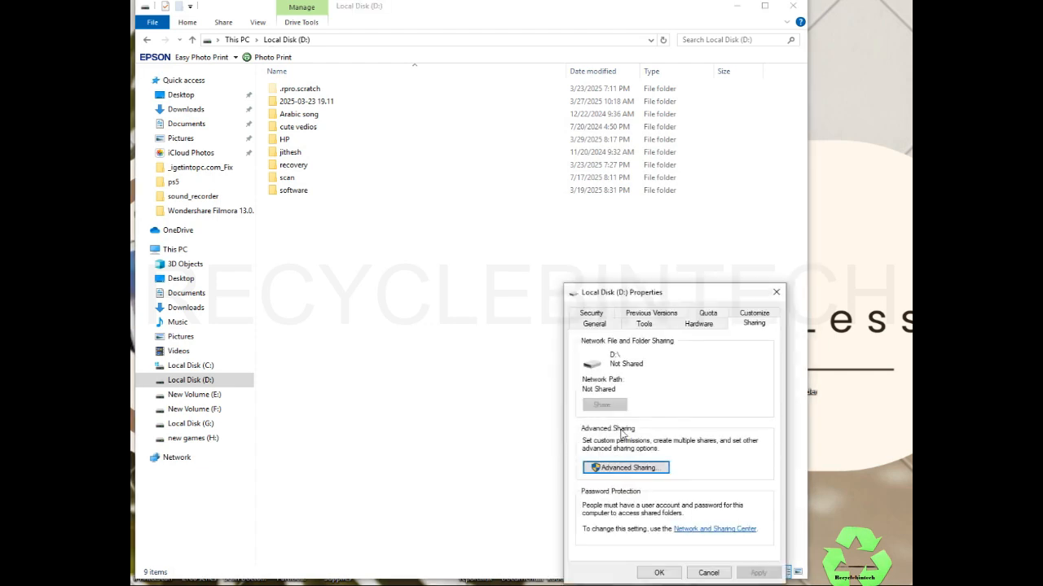
{"action": "left_click", "coordinate": [593, 313]}
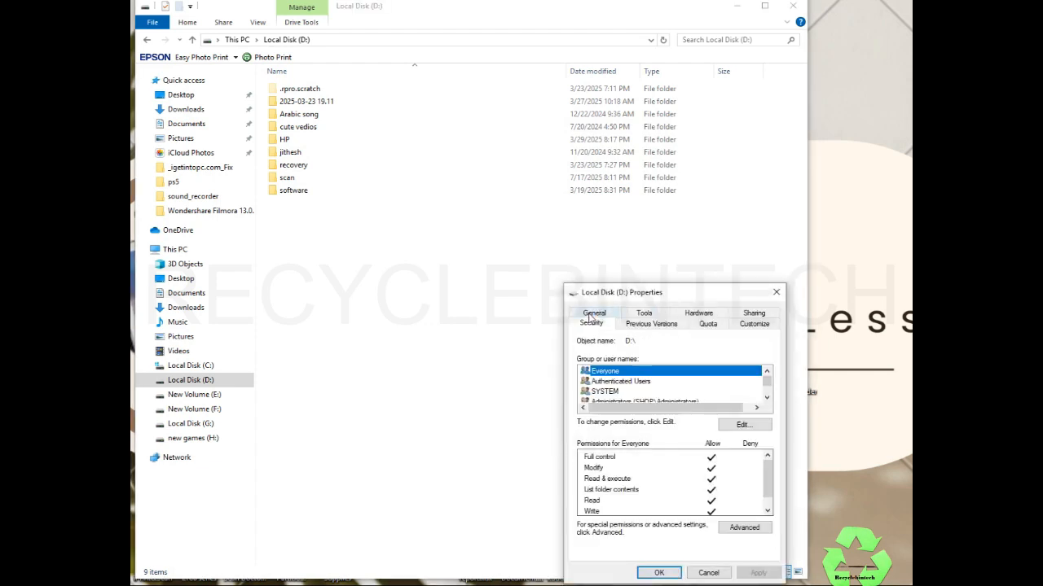
{"action": "left_click", "coordinate": [743, 528]}
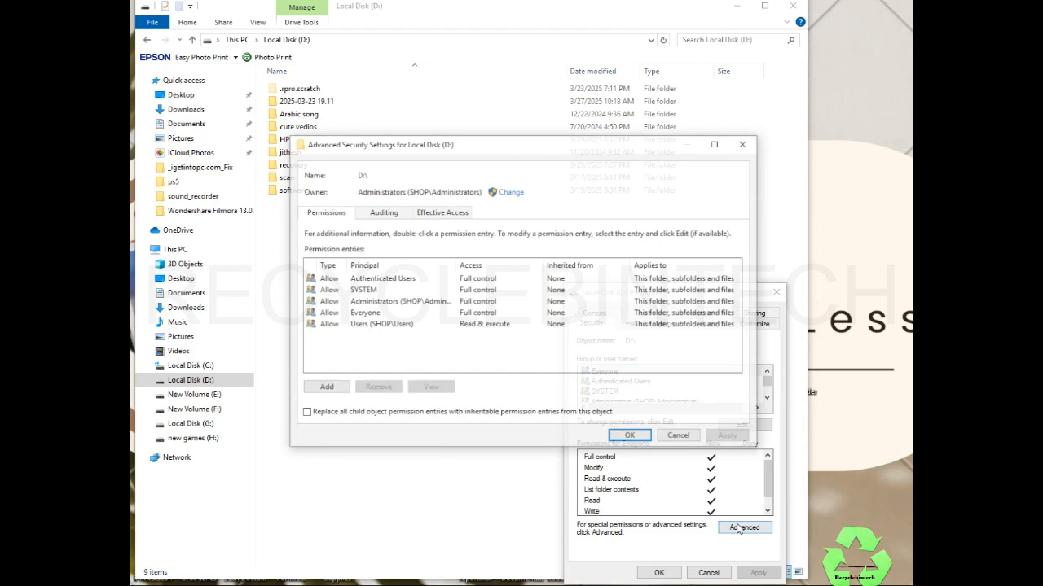
{"action": "left_click", "coordinate": [326, 386]}
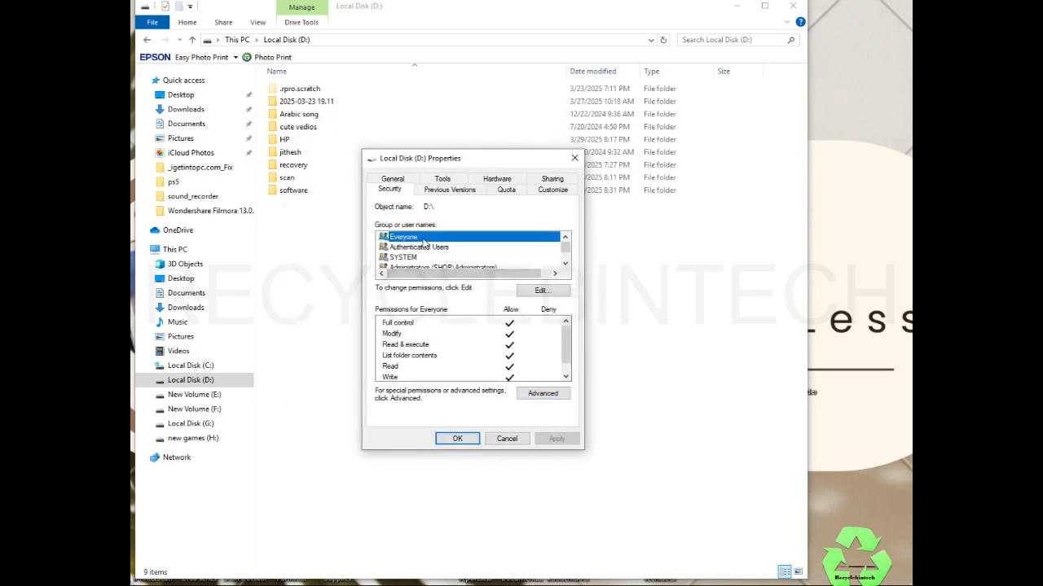
Add the Everyone group as a principal in the Local Disk (D:) permissions editor
{"action": "left_click", "coordinate": [541, 290]}
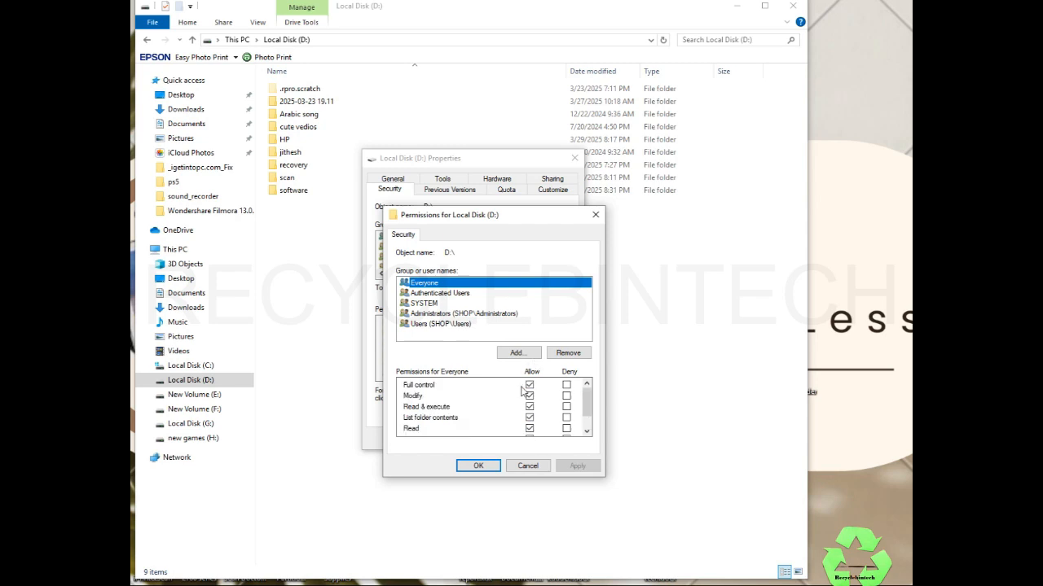
{"action": "left_click", "coordinate": [518, 352]}
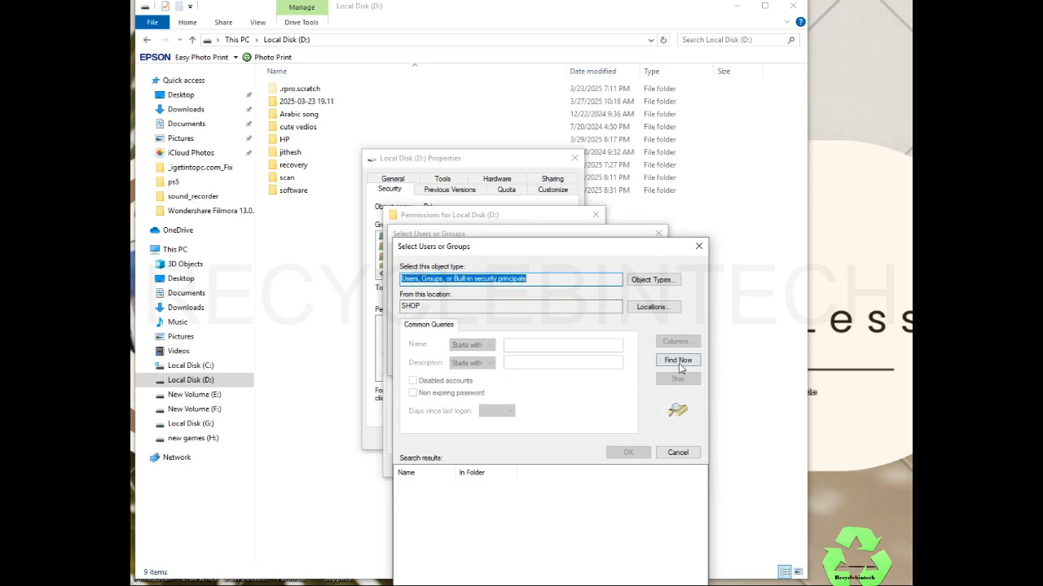
{"action": "left_click", "coordinate": [677, 360]}
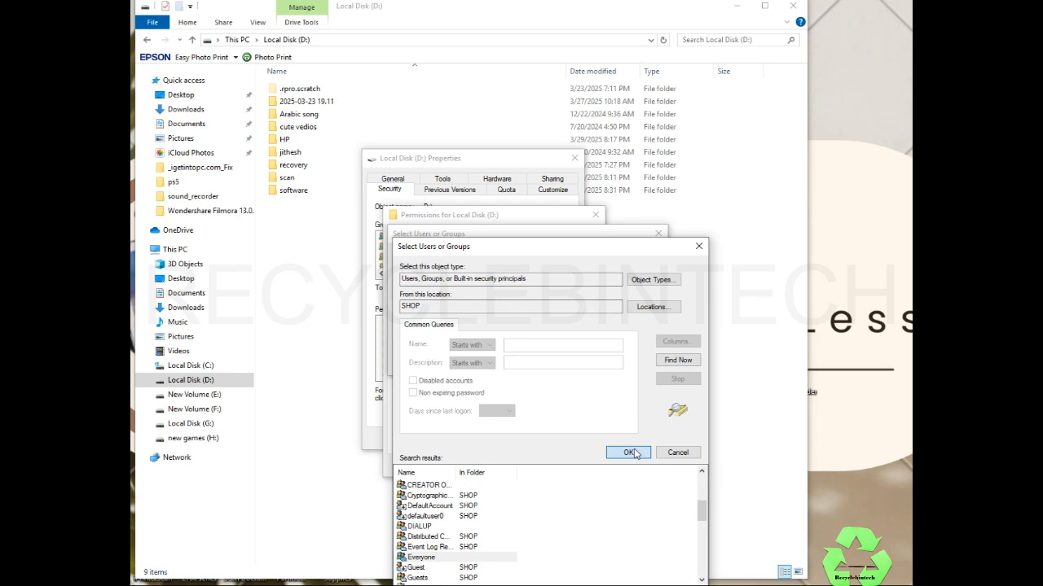
{"action": "left_click", "coordinate": [627, 453]}
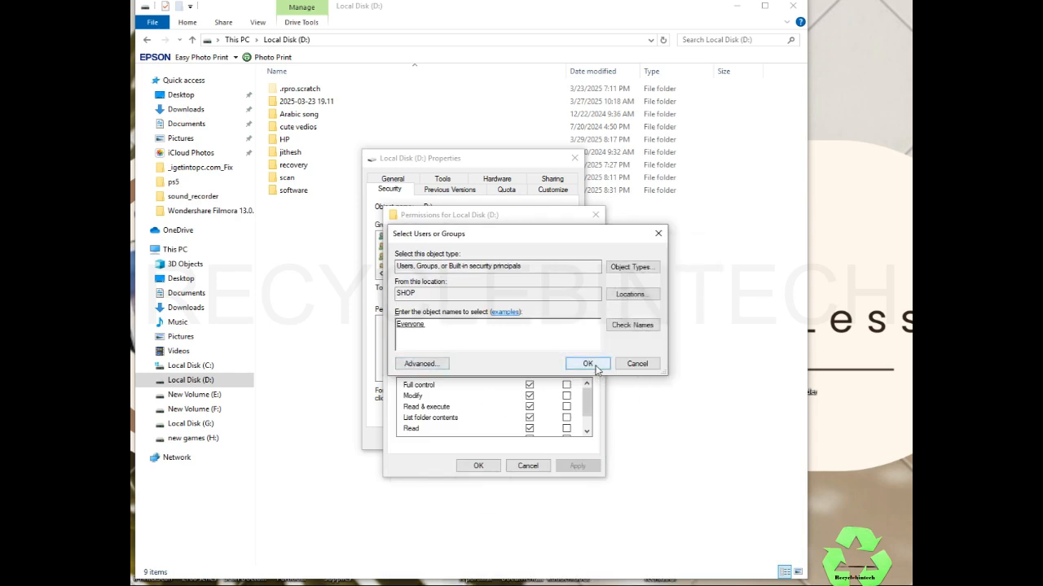
{"action": "left_click", "coordinate": [587, 364]}
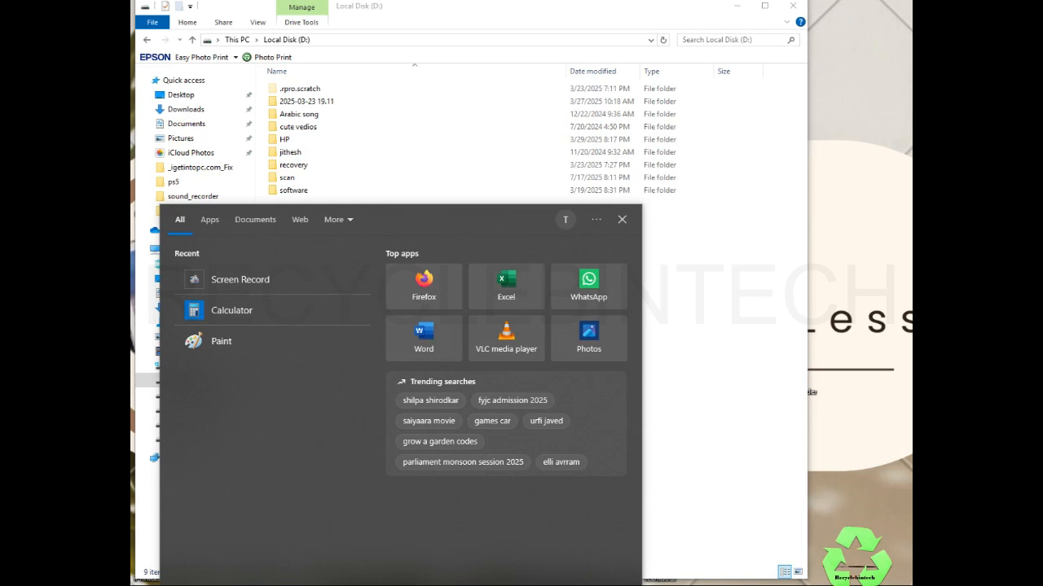
Search for cmd and bring up Run as administrator for Command Prompt
{"action": "type", "text": "cmd"}
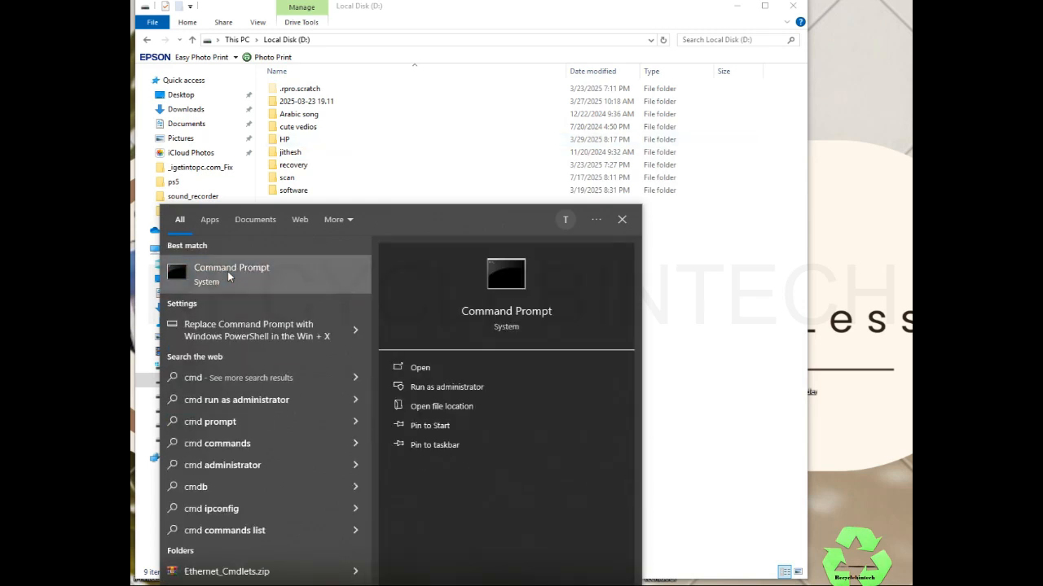
{"action": "right_click", "coordinate": [231, 267]}
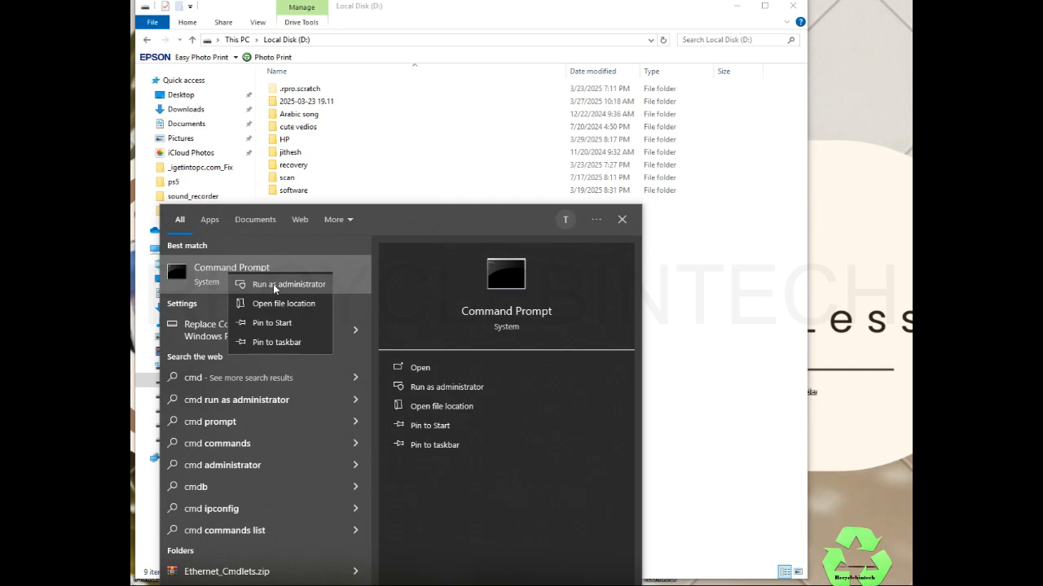
{"action": "mouse_move", "coordinate": [453, 388]}
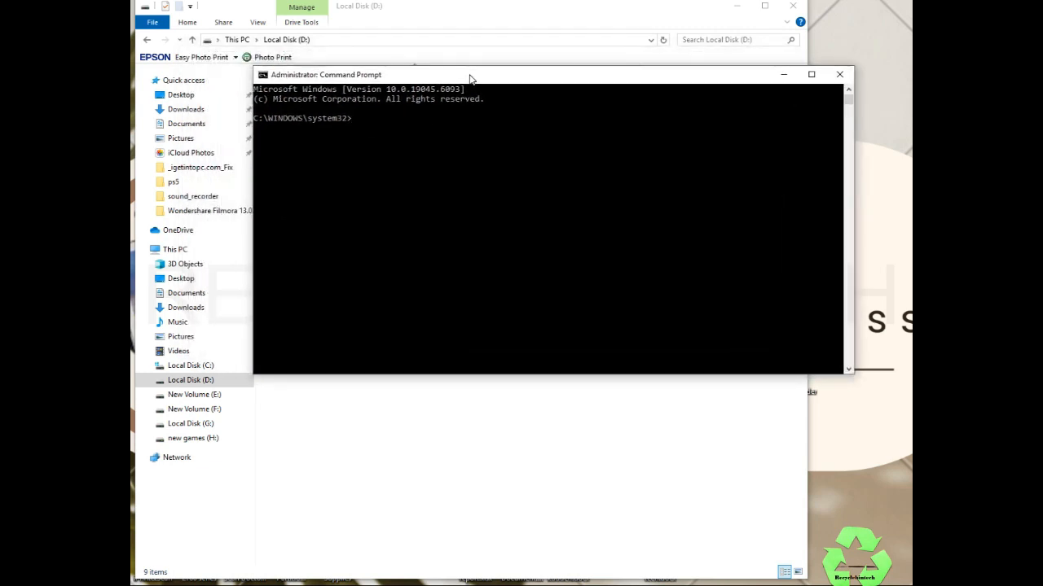
Launch DiskPart in the administrator Command Prompt and run list disk
{"action": "type", "text": "diskpart"}
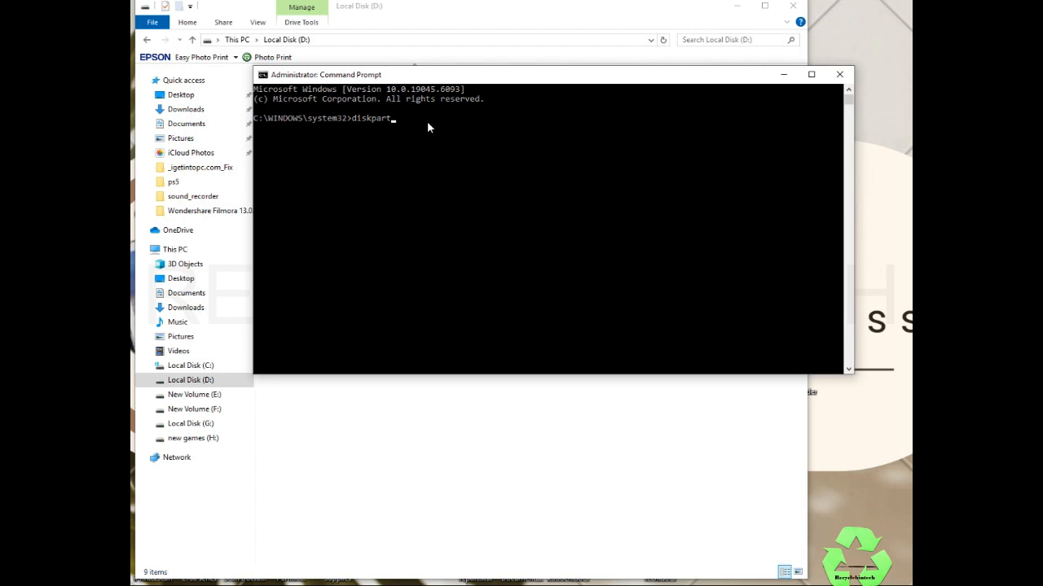
{"action": "key", "text": "enter"}
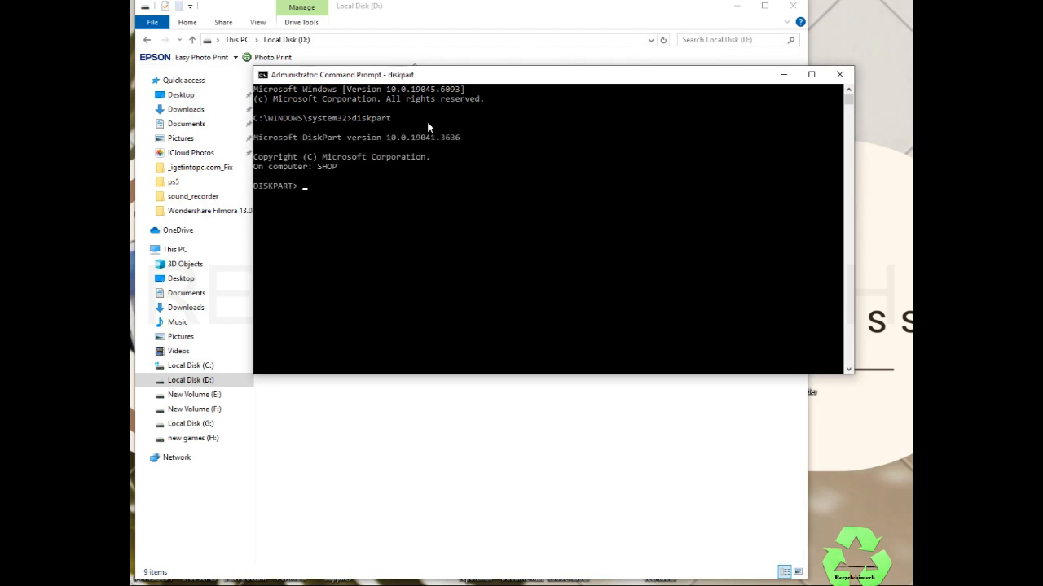
{"action": "type", "text": "list"}
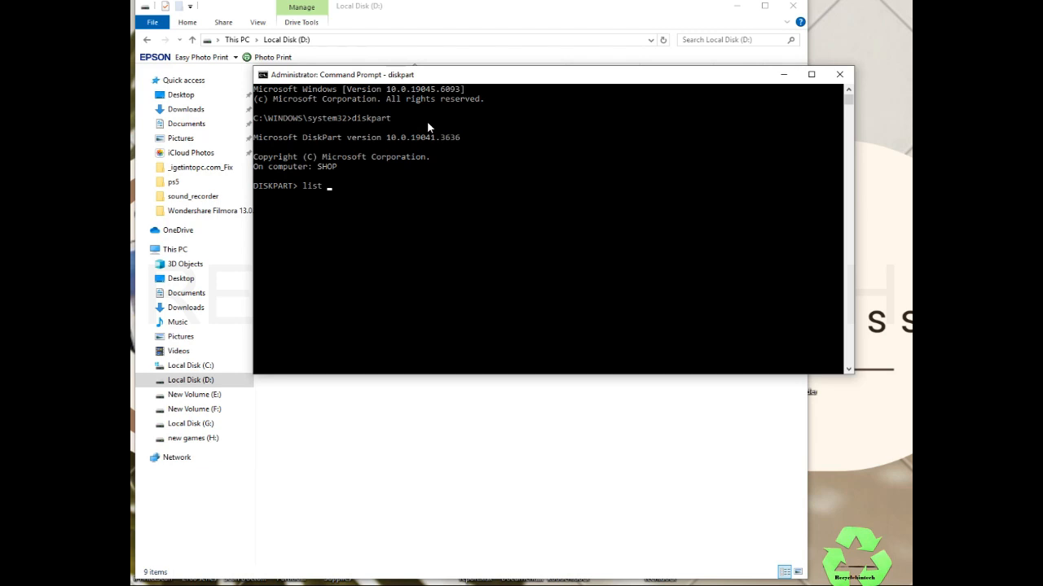
{"action": "type", "text": "disk"}
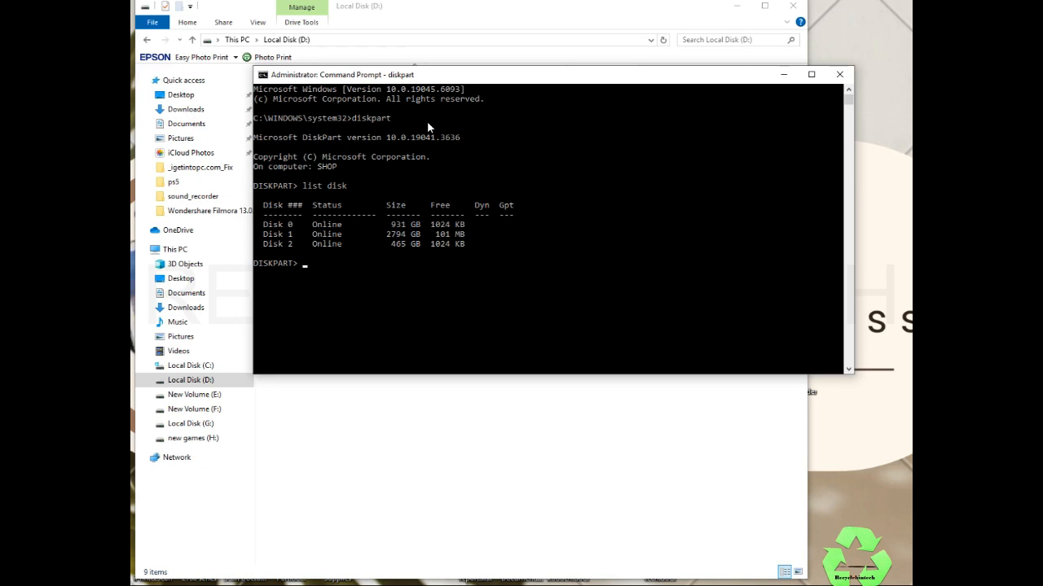
{"action": "type", "text": "list"}
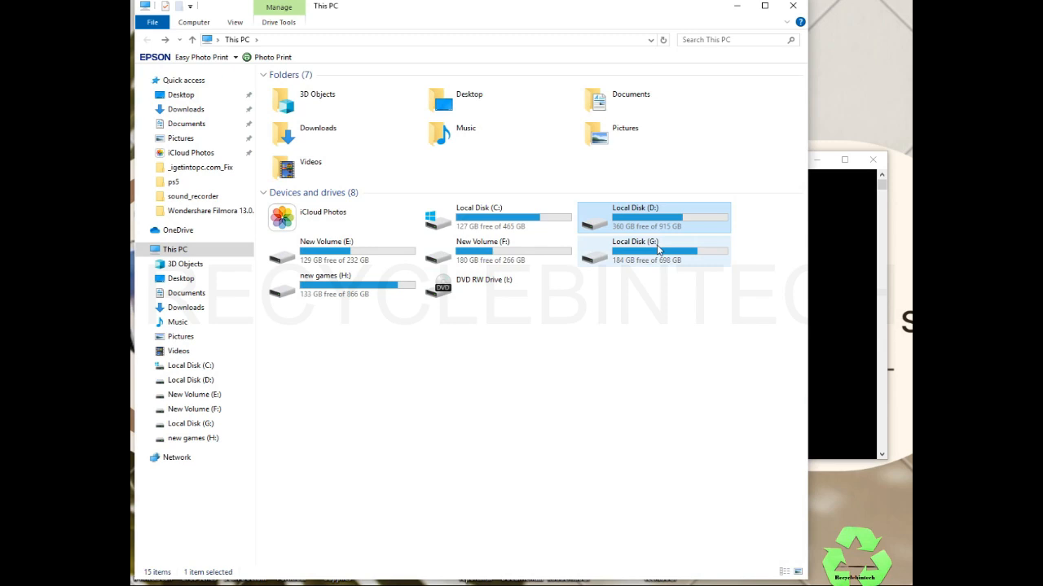
{"action": "mouse_move", "coordinate": [666, 228]}
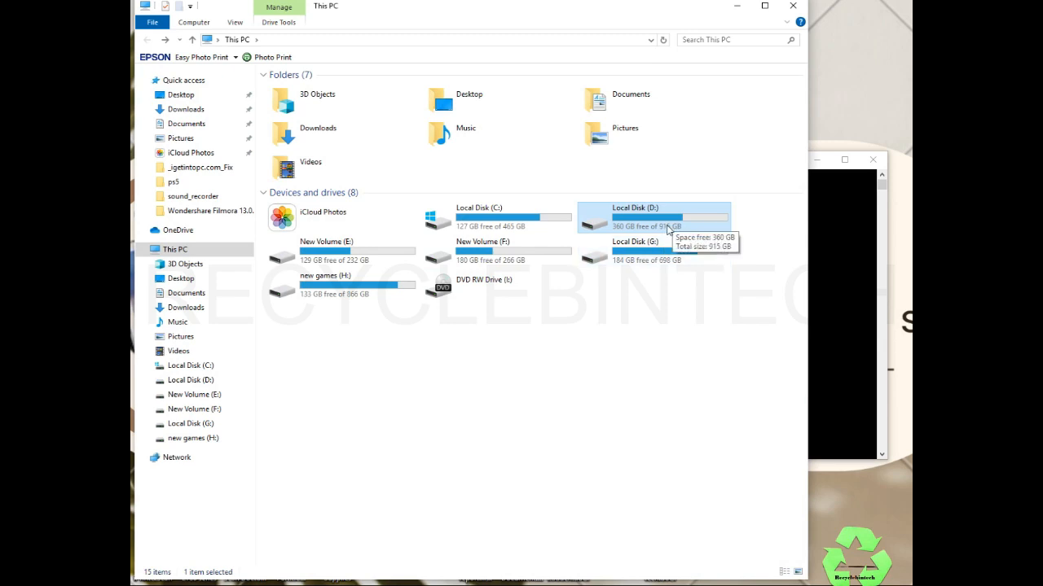
{"action": "mouse_move", "coordinate": [834, 270]}
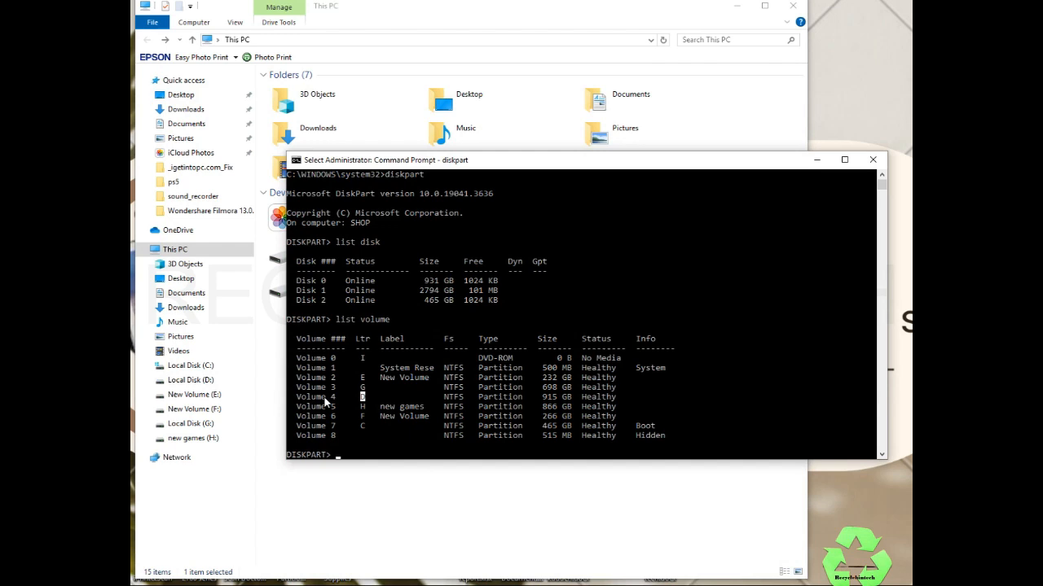
{"action": "mouse_move", "coordinate": [375, 456]}
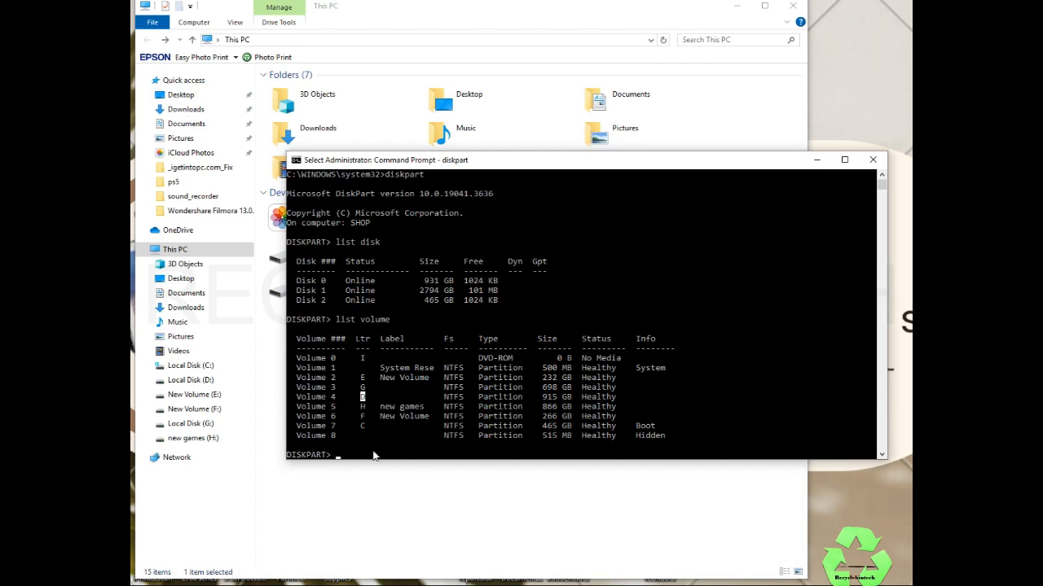
Select volume 4, run attributes disk clear readonly successfully, and exit DiskPart
{"action": "type", "text": "select"}
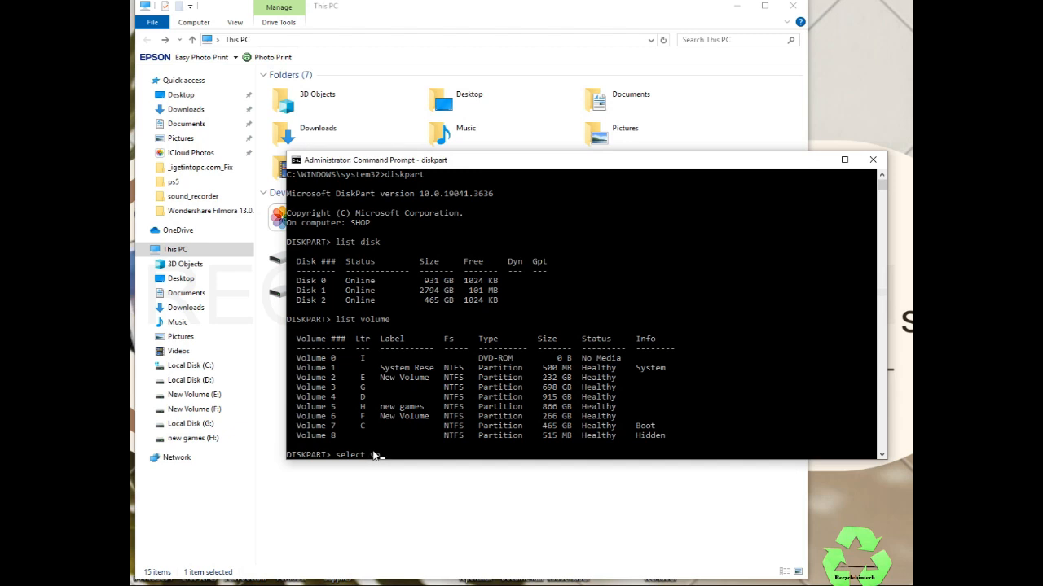
{"action": "type", "text": "volume 4"}
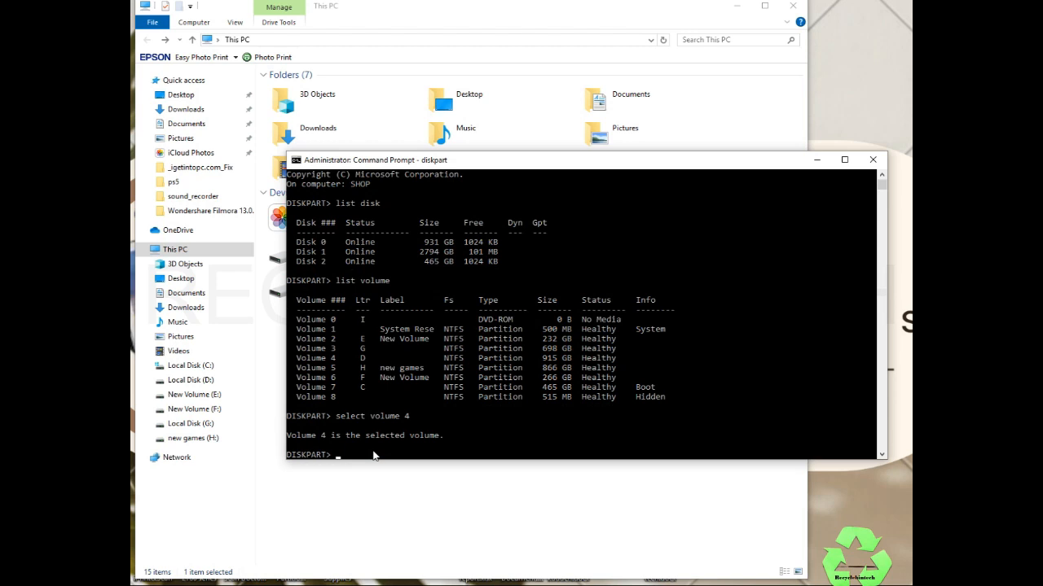
{"action": "mouse_move", "coordinate": [385, 449]}
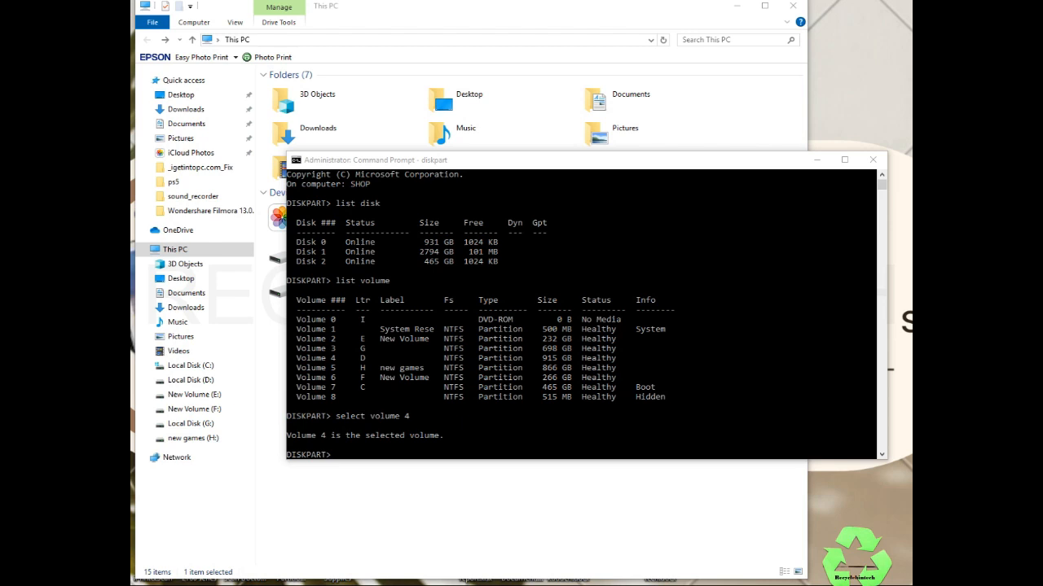
{"action": "mouse_move", "coordinate": [371, 475]}
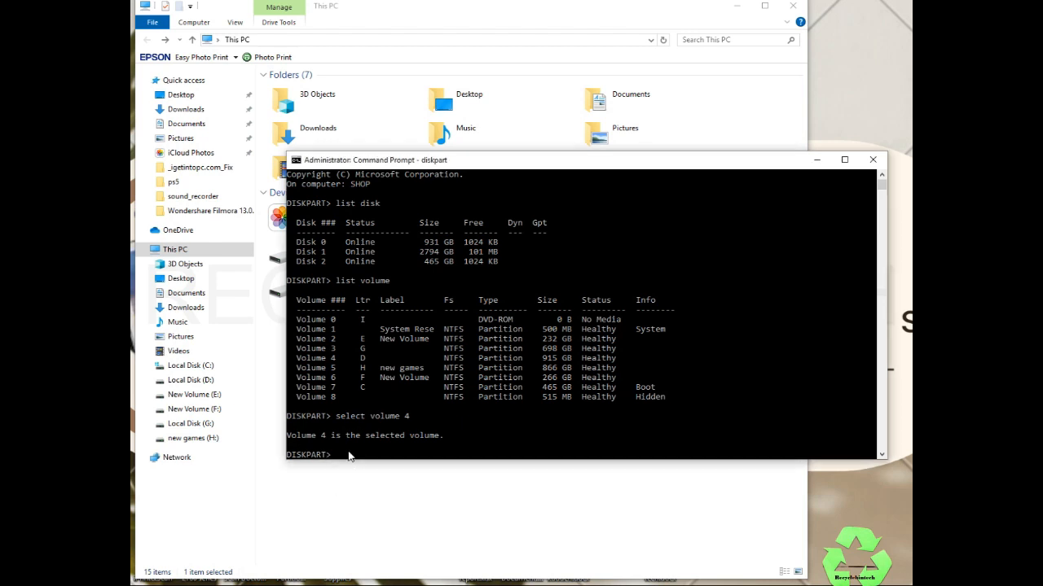
{"action": "type", "text": "attributes disk clear readonly"}
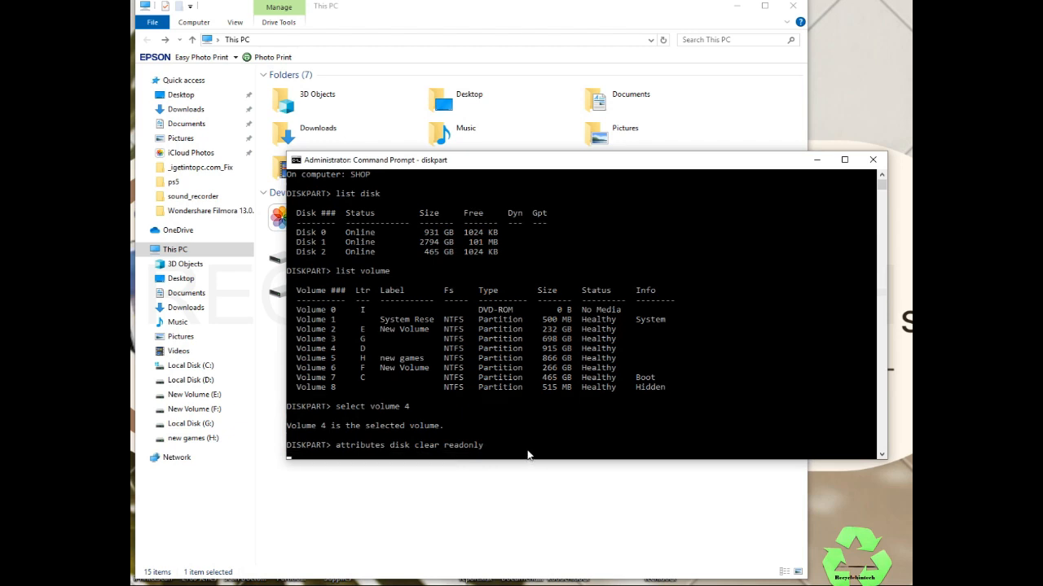
{"action": "key", "text": "enter"}
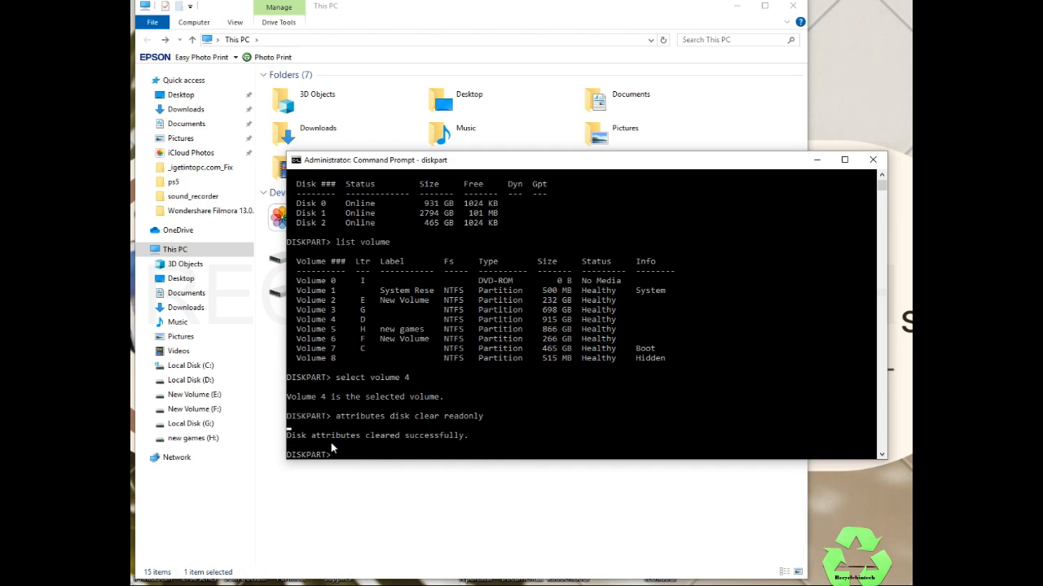
{"action": "mouse_move", "coordinate": [388, 456]}
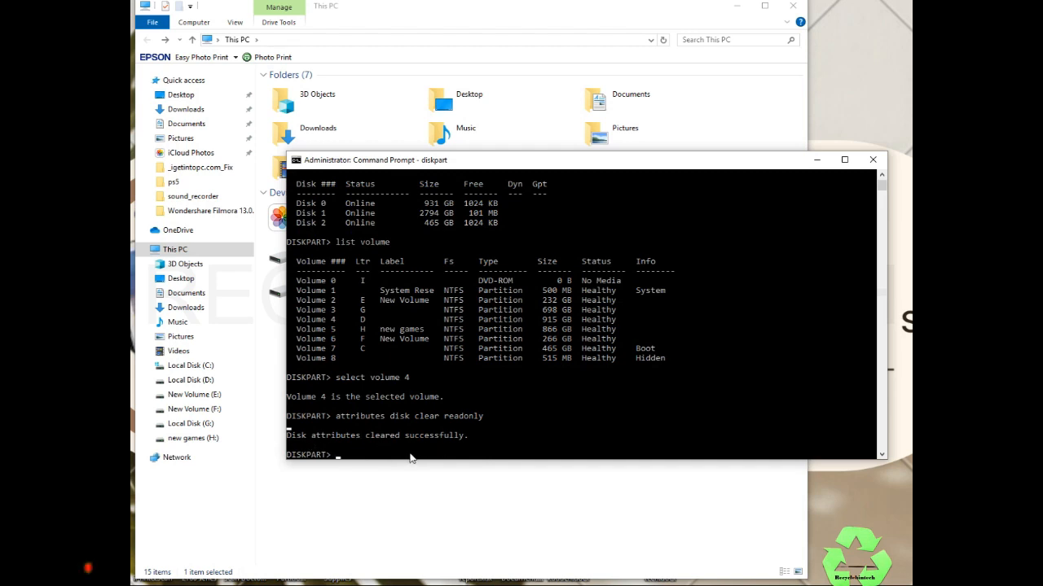
{"action": "type", "text": "exit"}
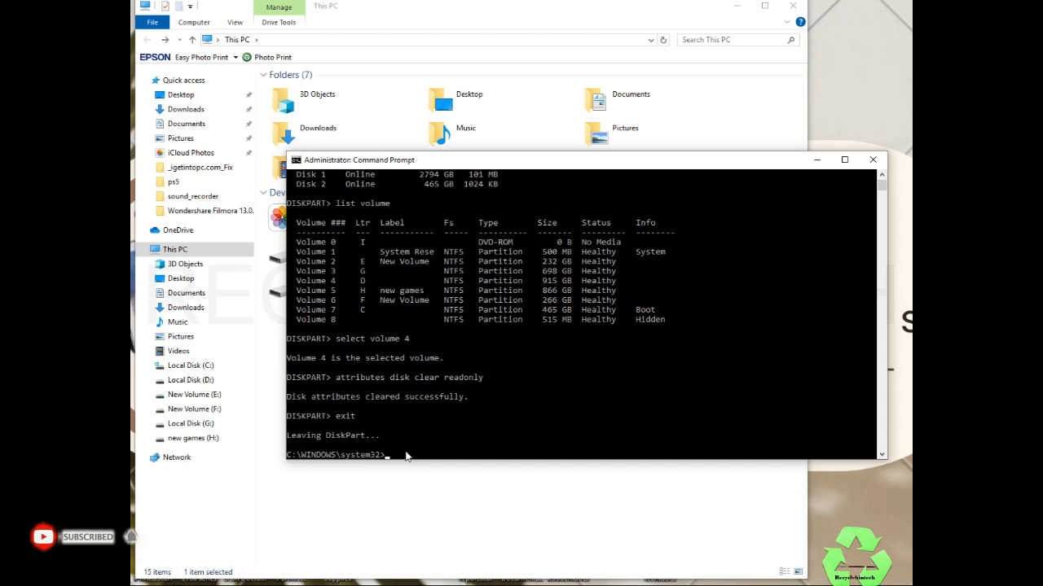
Create a new folder with the default name on Local Disk (D:) from This PC
{"action": "left_click", "coordinate": [873, 159]}
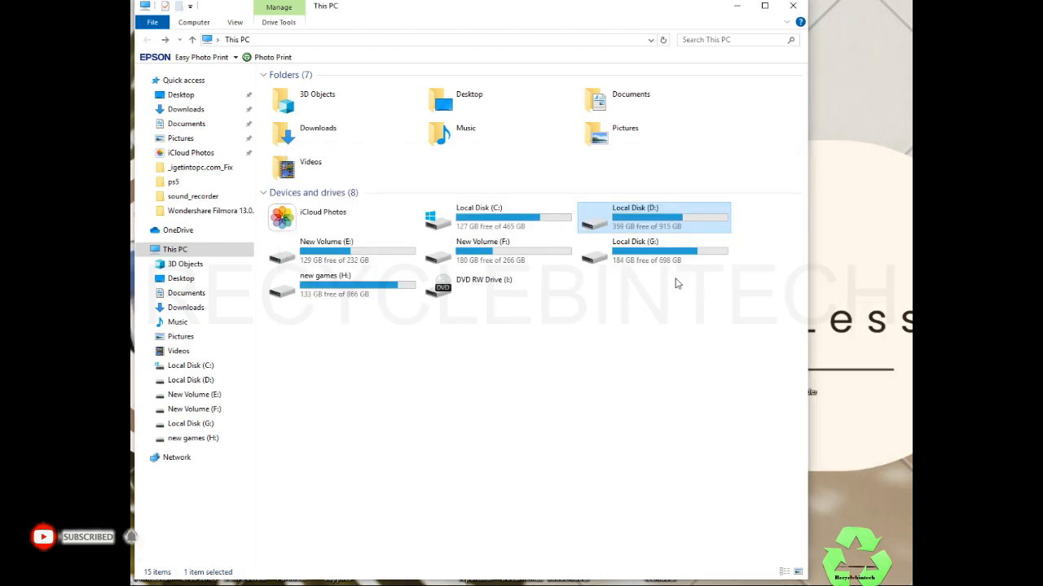
{"action": "double_click", "coordinate": [655, 216]}
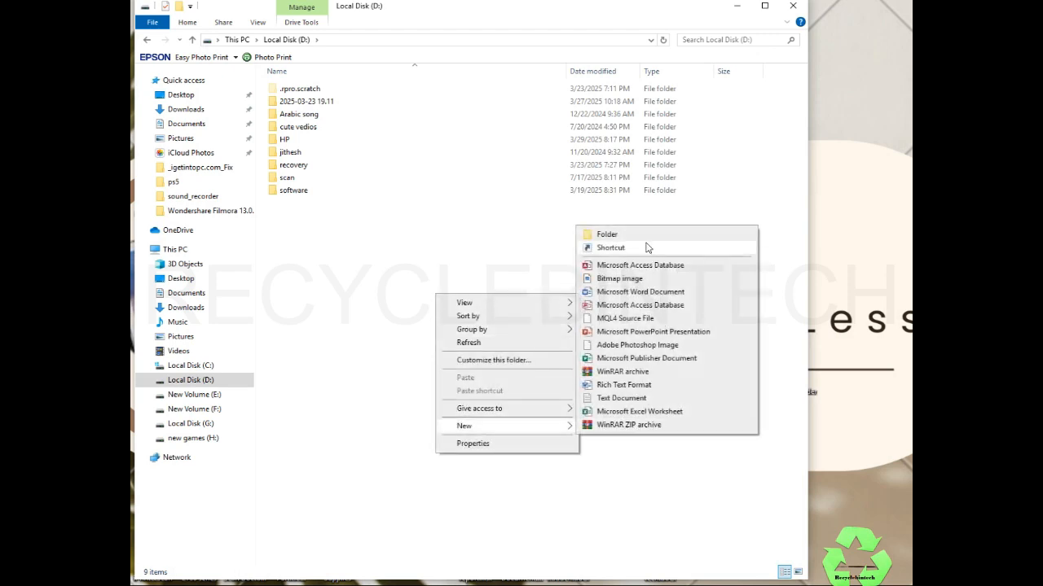
{"action": "left_click", "coordinate": [606, 235]}
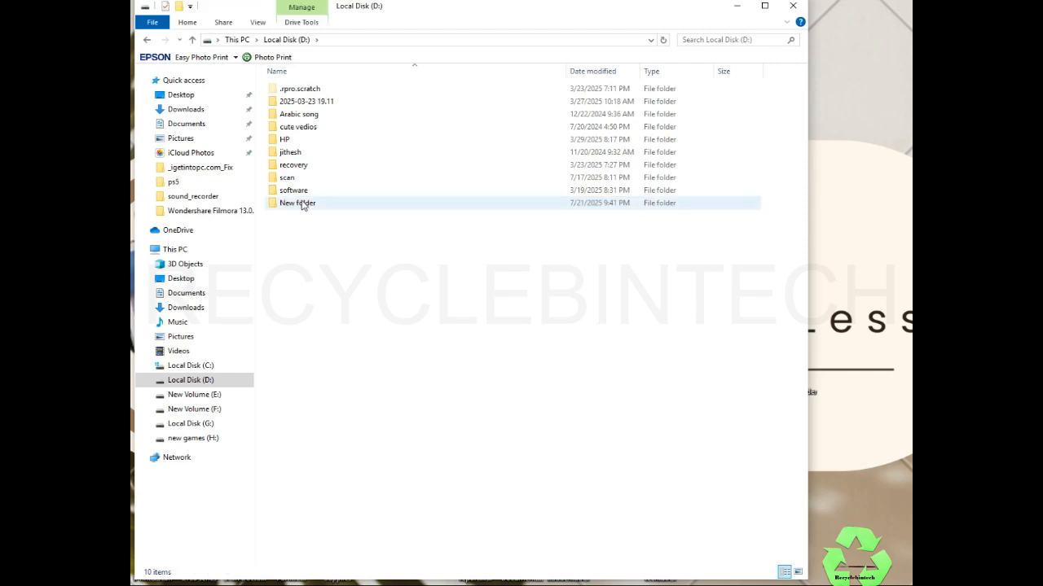
{"action": "left_click", "coordinate": [297, 202]}
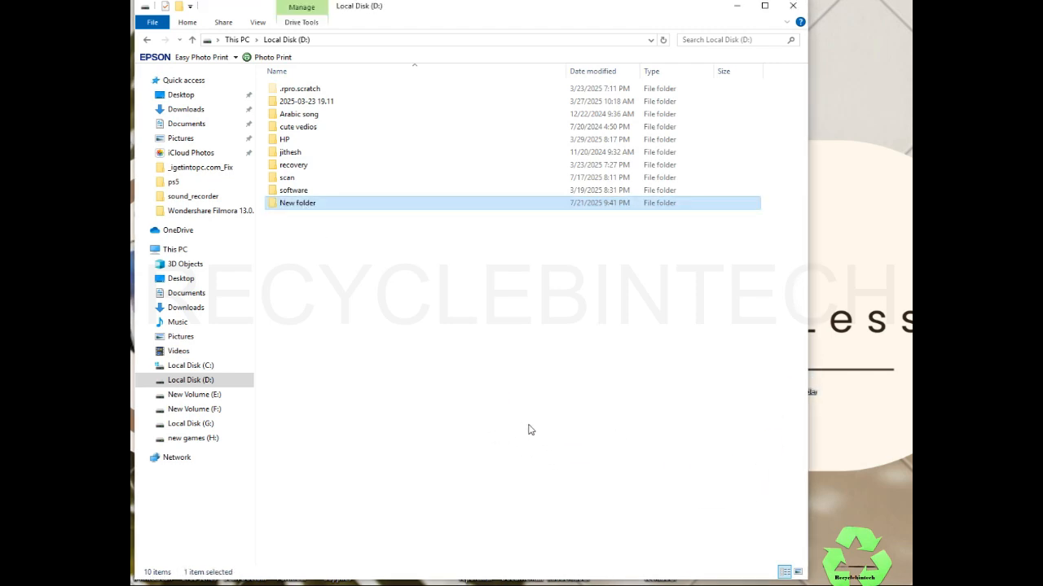
{"action": "left_click", "coordinate": [531, 430]}
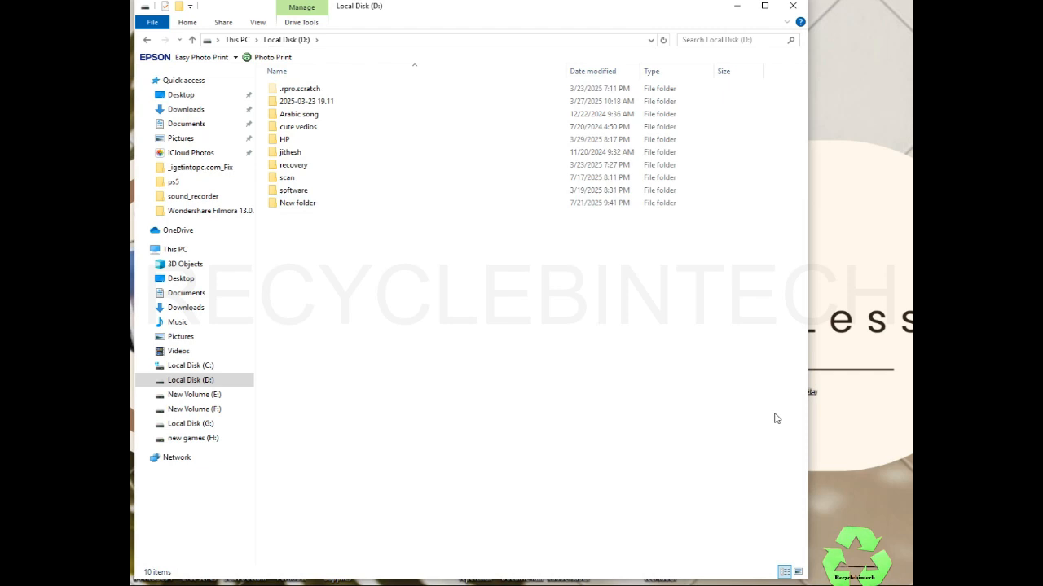
{"action": "double_click", "coordinate": [296, 202]}
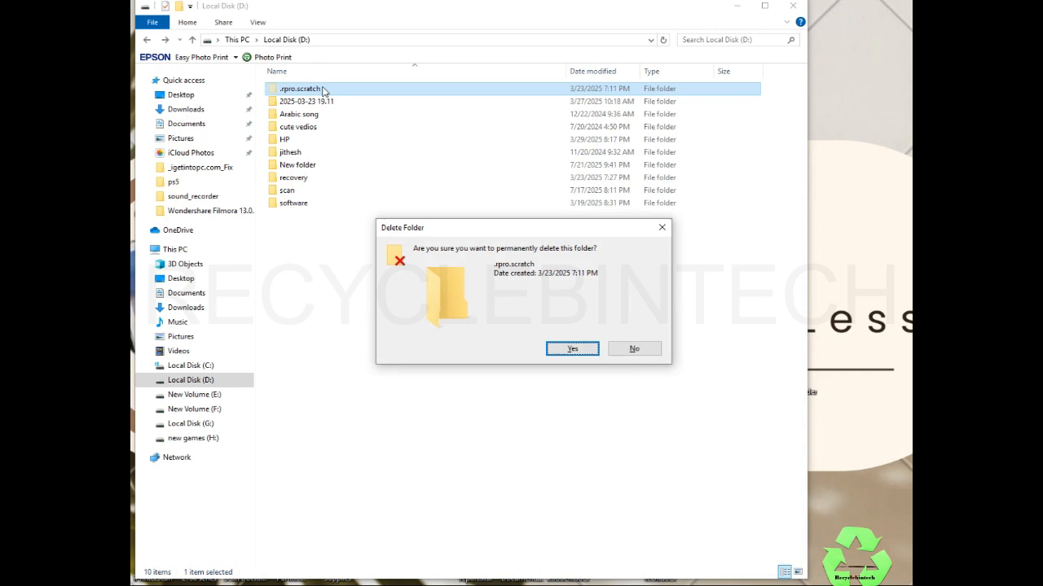
Confirm permanently deleting the .npm.scratch folder from Local Disk (D:)
{"action": "left_click", "coordinate": [570, 348]}
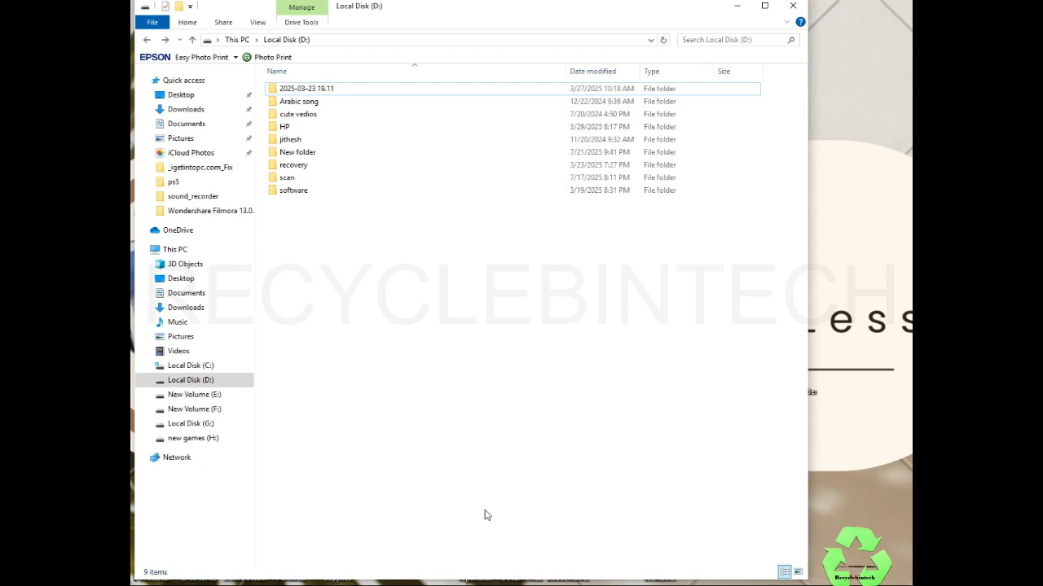
{"action": "mouse_move", "coordinate": [474, 460]}
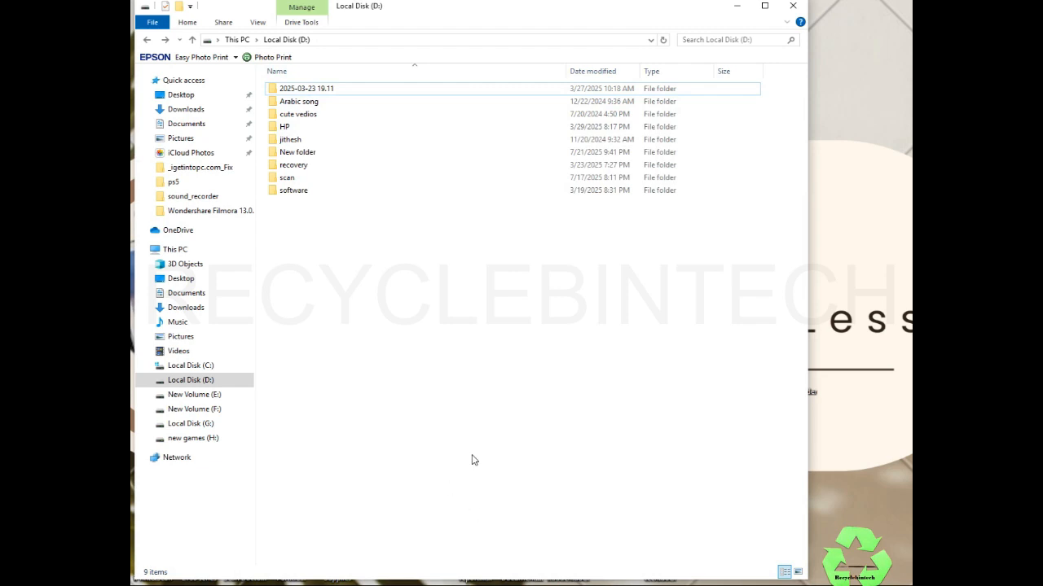
{"action": "mouse_move", "coordinate": [560, 521]}
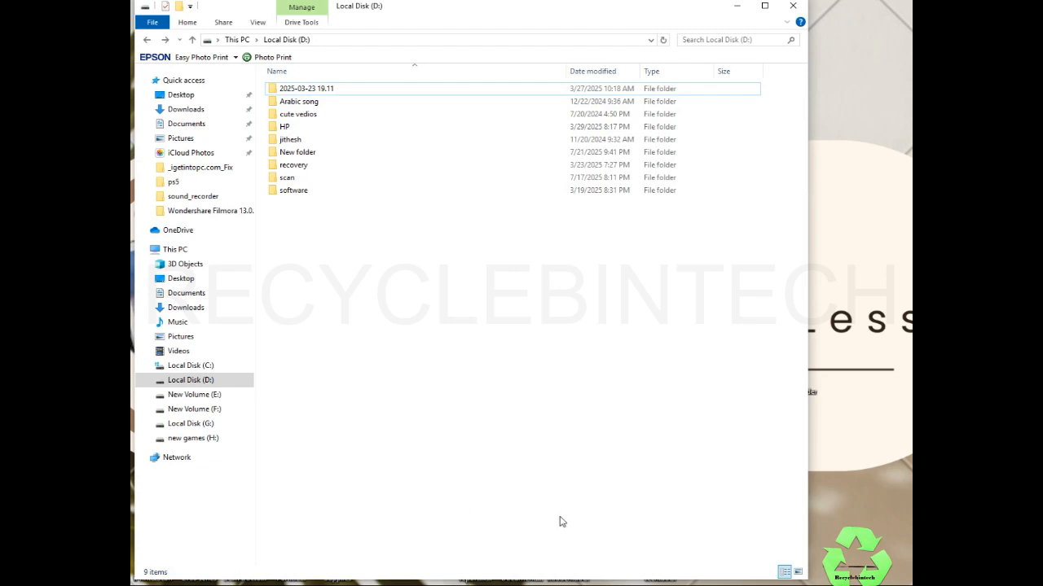